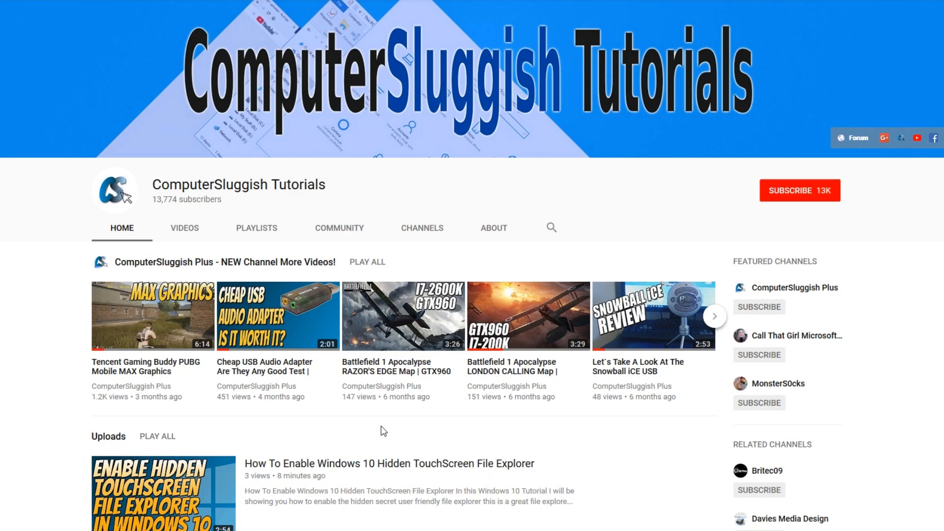
mouse_move(386, 425)
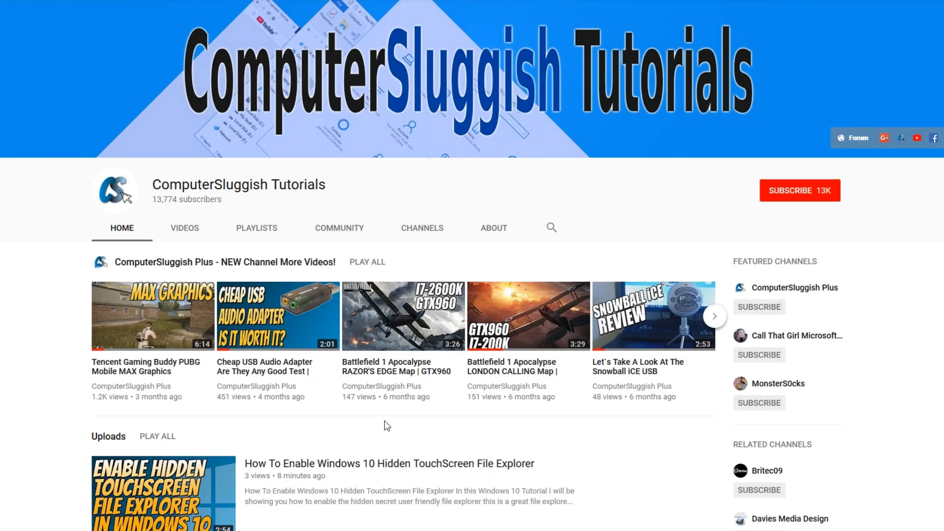
Minimize the HP DeskJet print queue and launch the Services desktop app from Start search
left_click(799, 191)
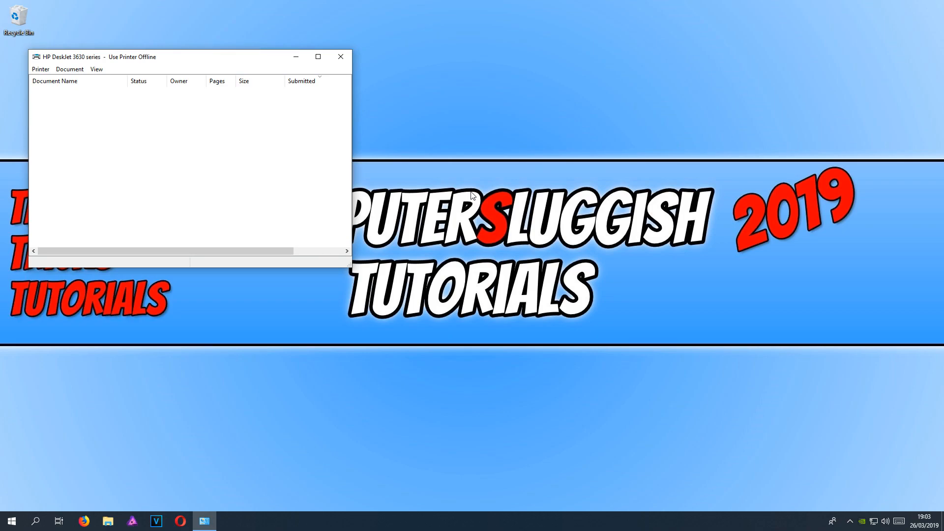
mouse_move(96, 100)
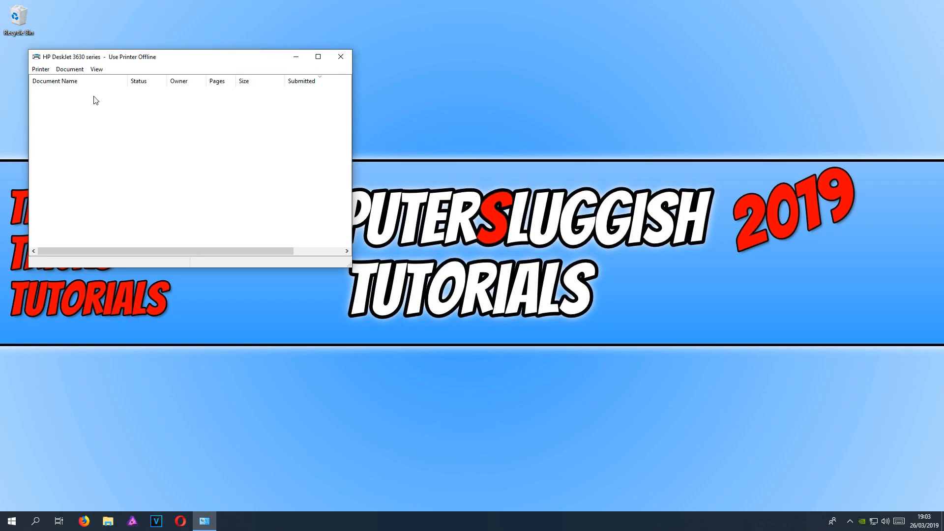
left_click_drag(80, 91, 244, 184)
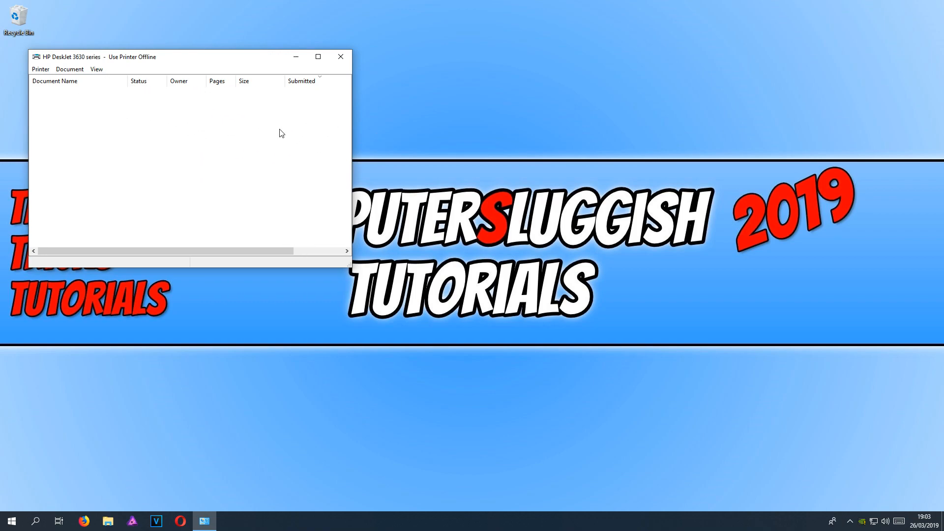
mouse_move(210, 121)
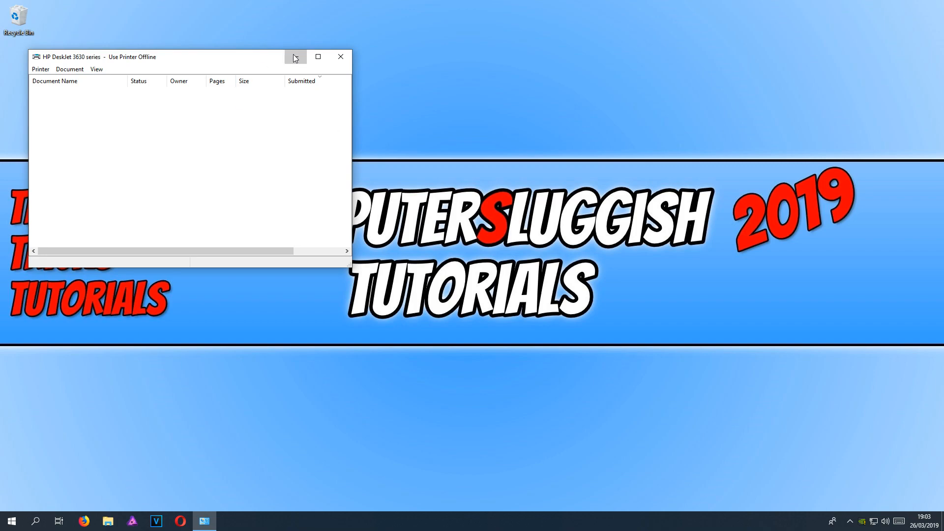
left_click(15, 519)
type("service")
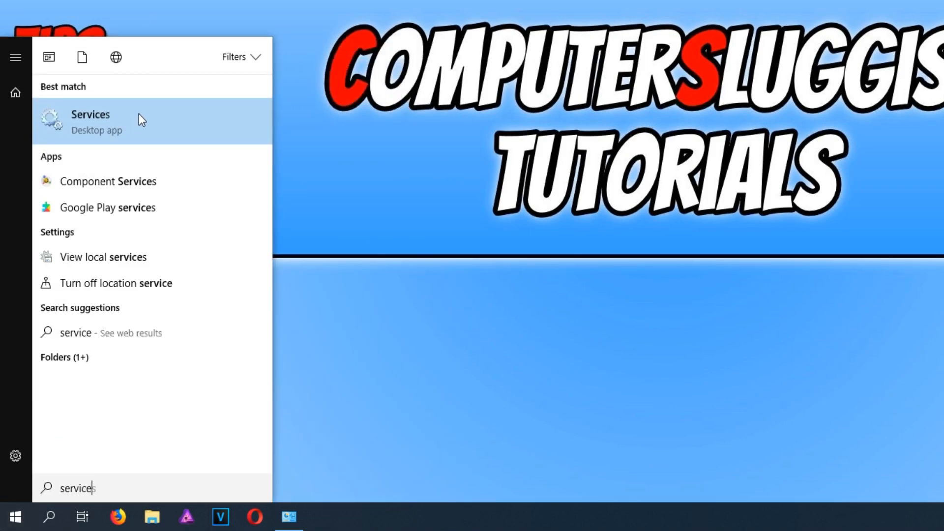
left_click(89, 119)
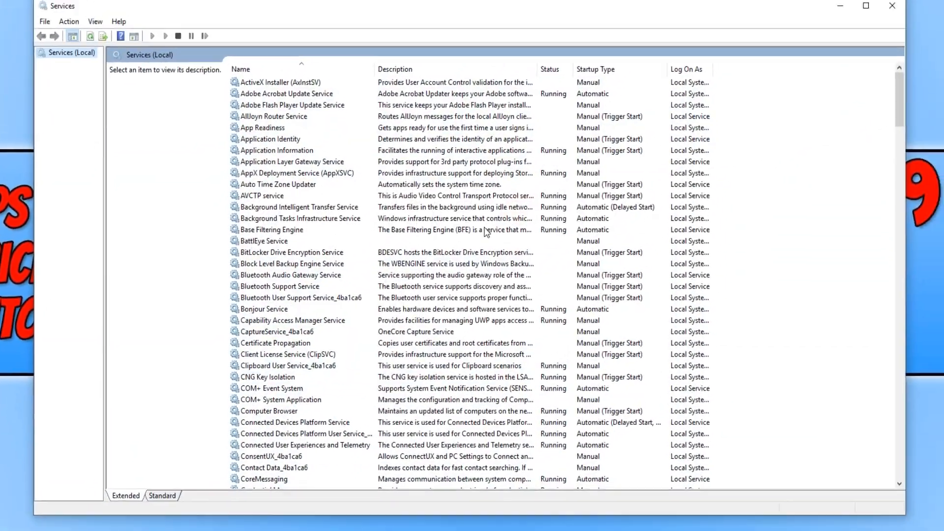
Scroll down to Print Spooler and open its right-click action menu
scroll("down", 3)
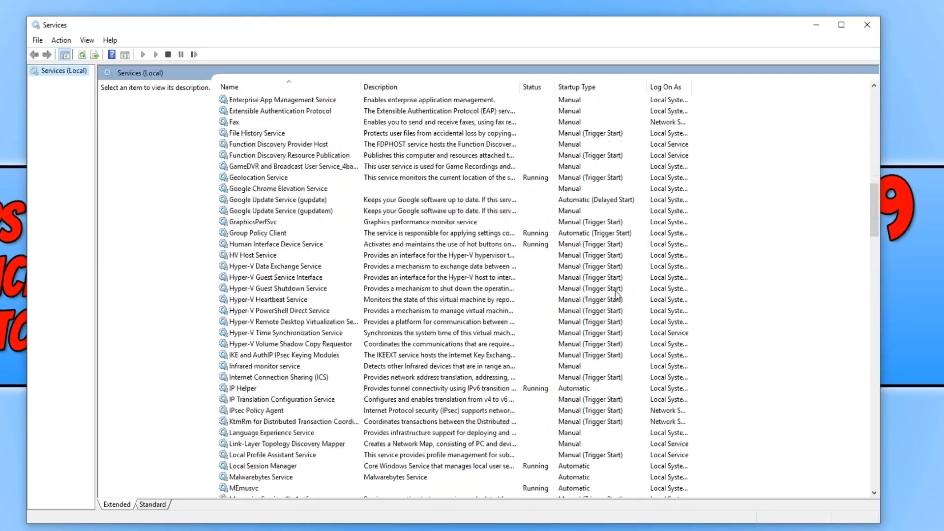
scroll("down", 3)
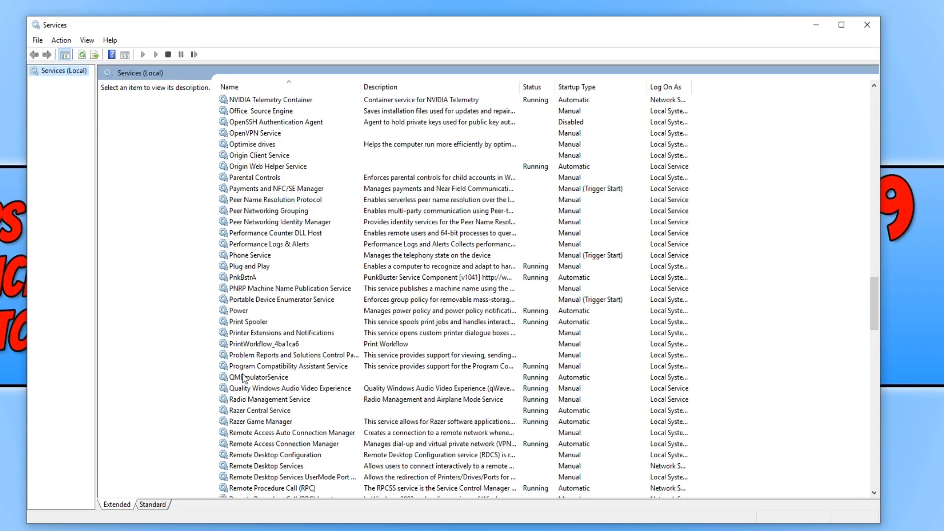
left_click(248, 321)
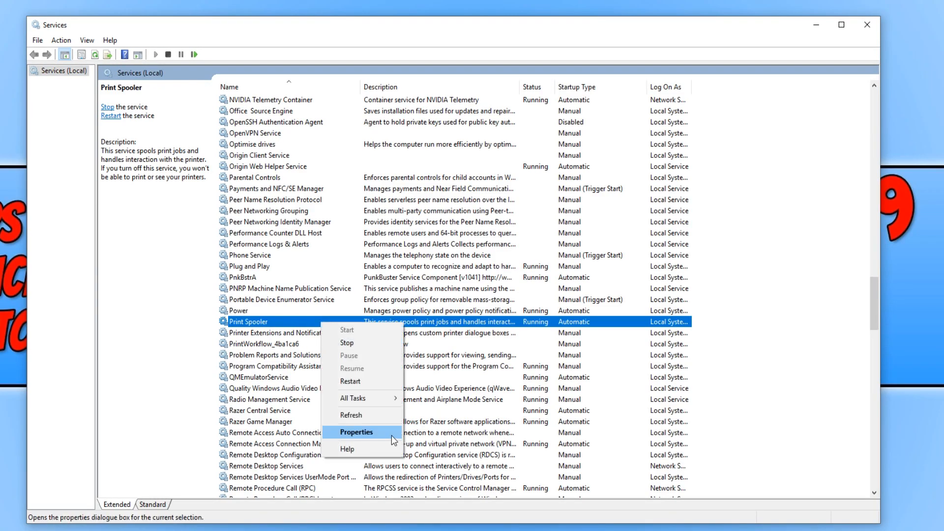
In Print Spooler Properties, stop the service, start it again, and confirm with OK
left_click(356, 432)
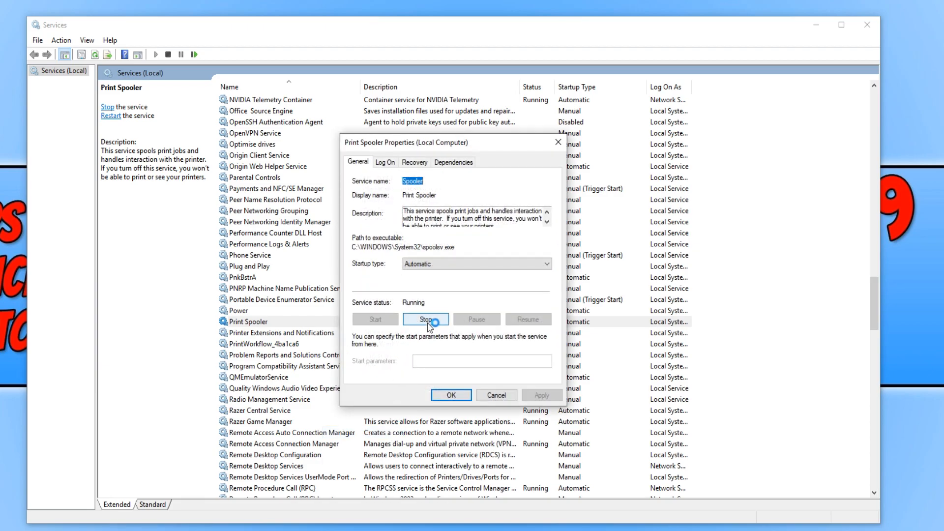
left_click(425, 319)
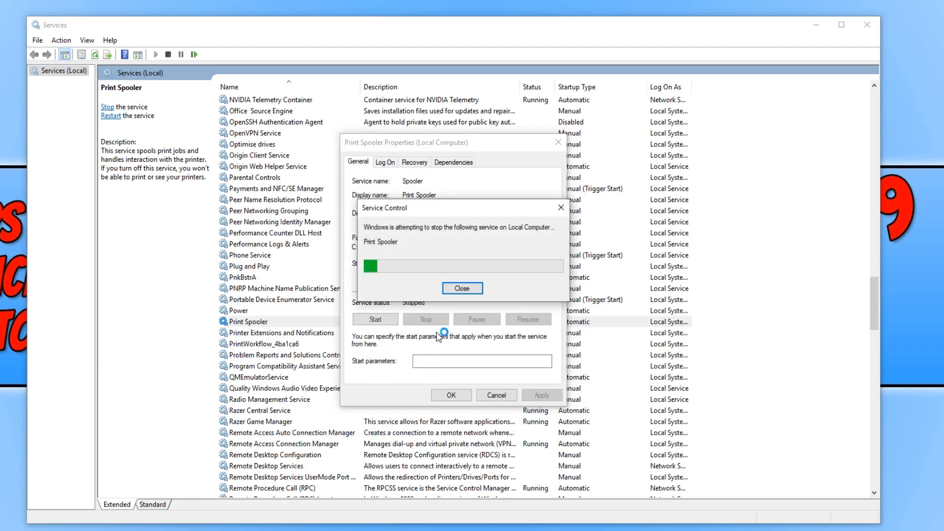
left_click(462, 288)
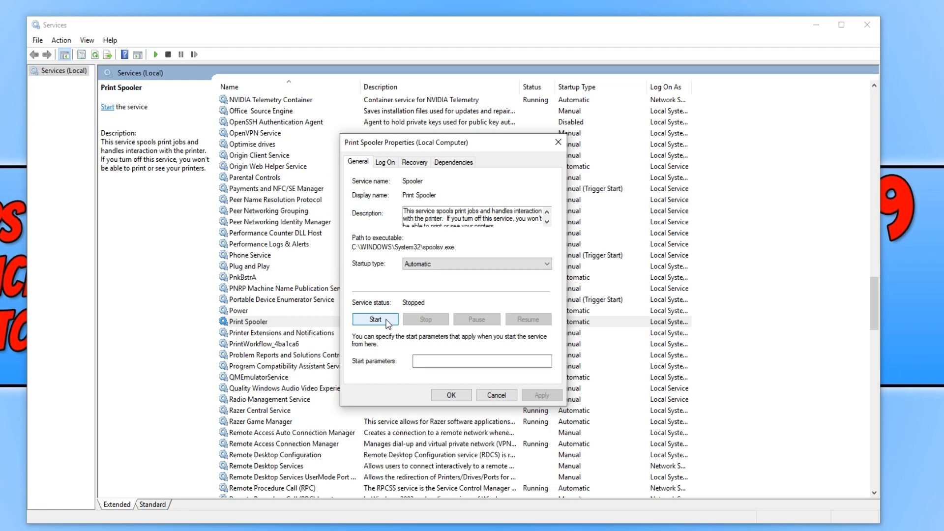
left_click(375, 319)
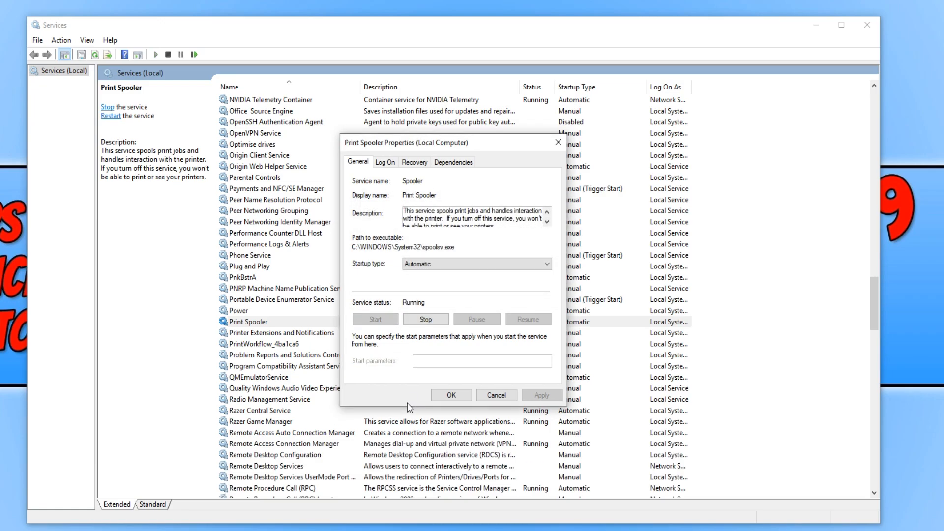
left_click(496, 394)
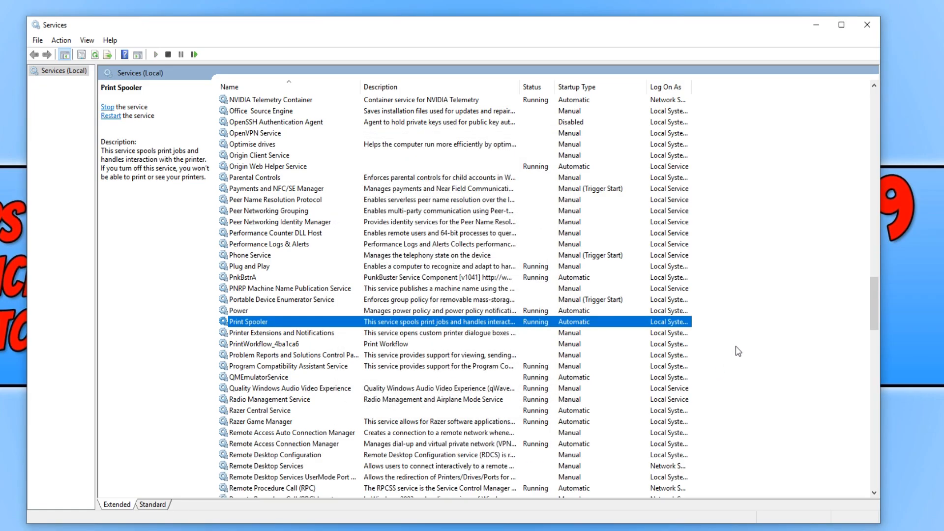
mouse_move(770, 338)
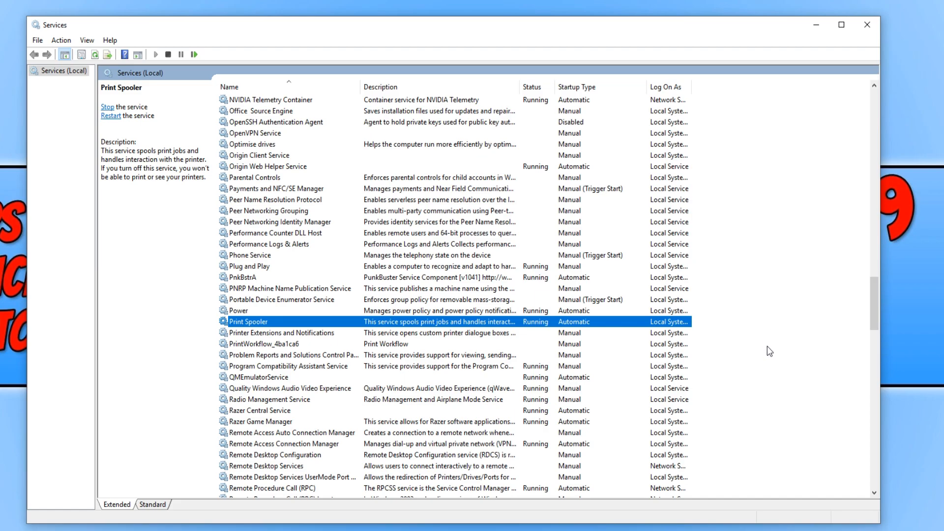
mouse_move(819, 255)
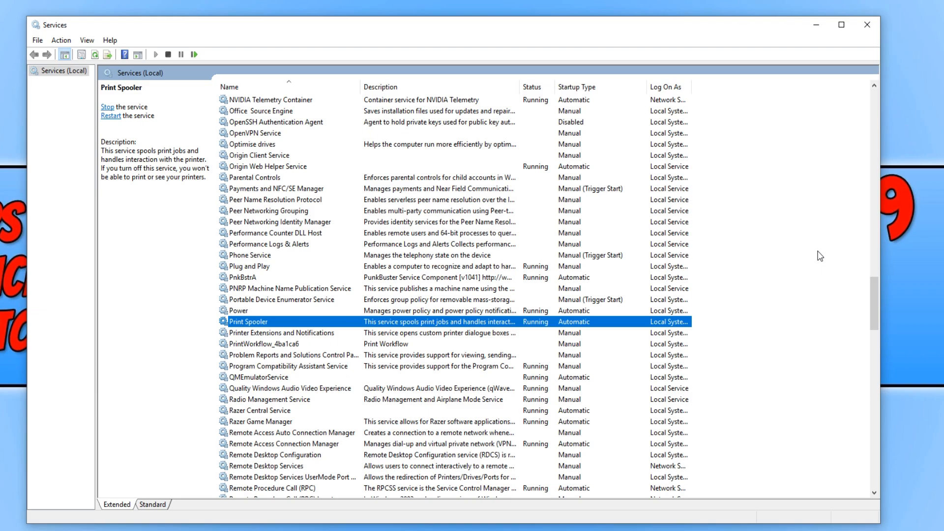
mouse_move(813, 30)
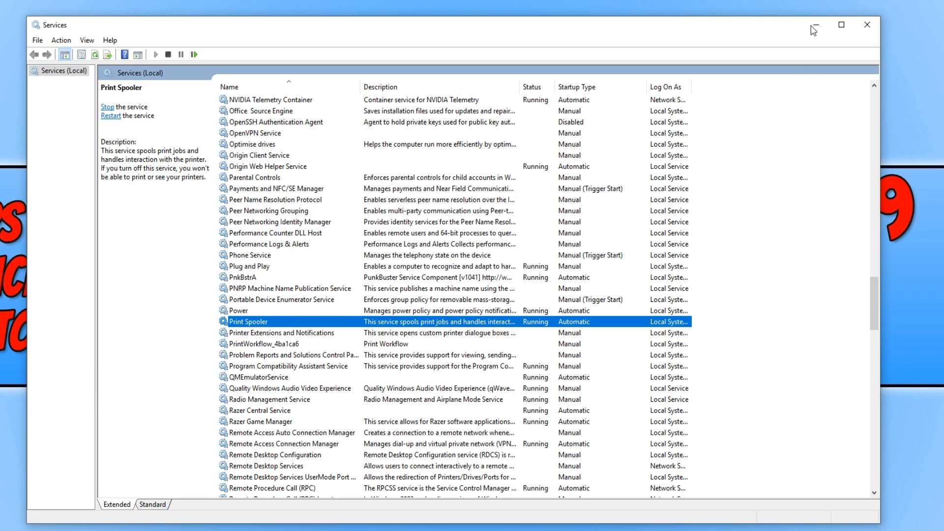